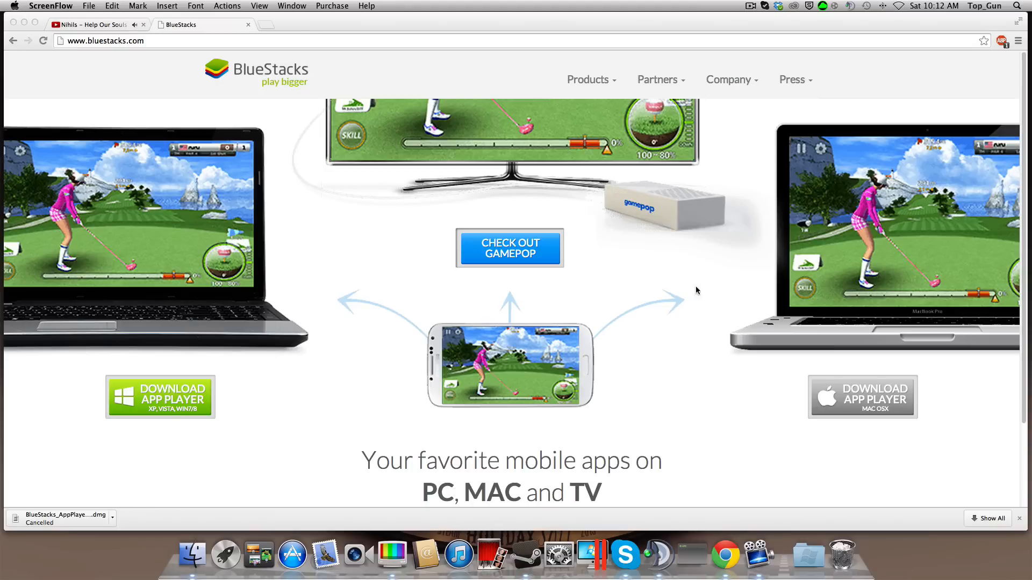
mouse_move(767, 441)
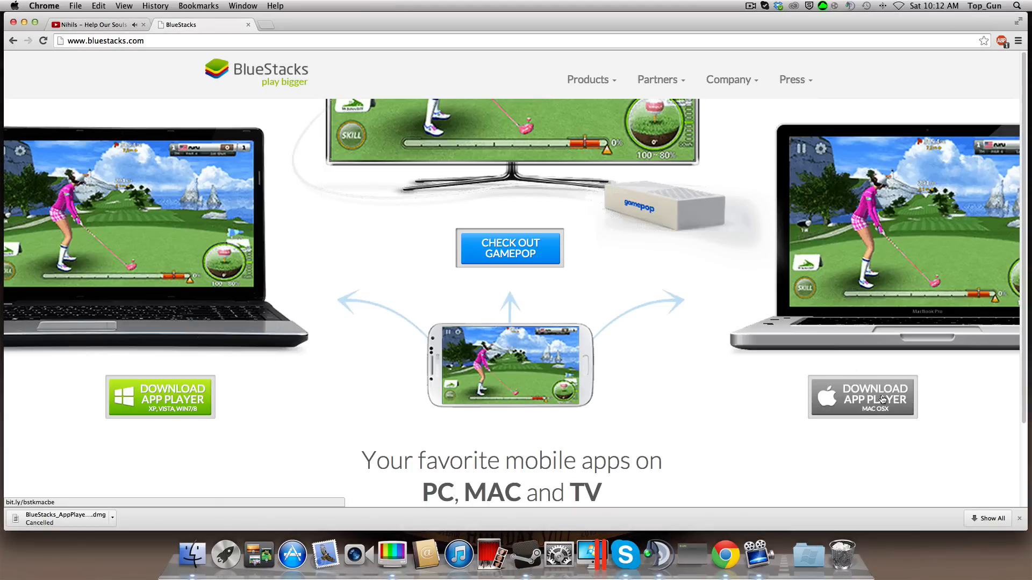
Download the BlueStacks App Player for Mac OS X installer from bluestacks.com
click(862, 397)
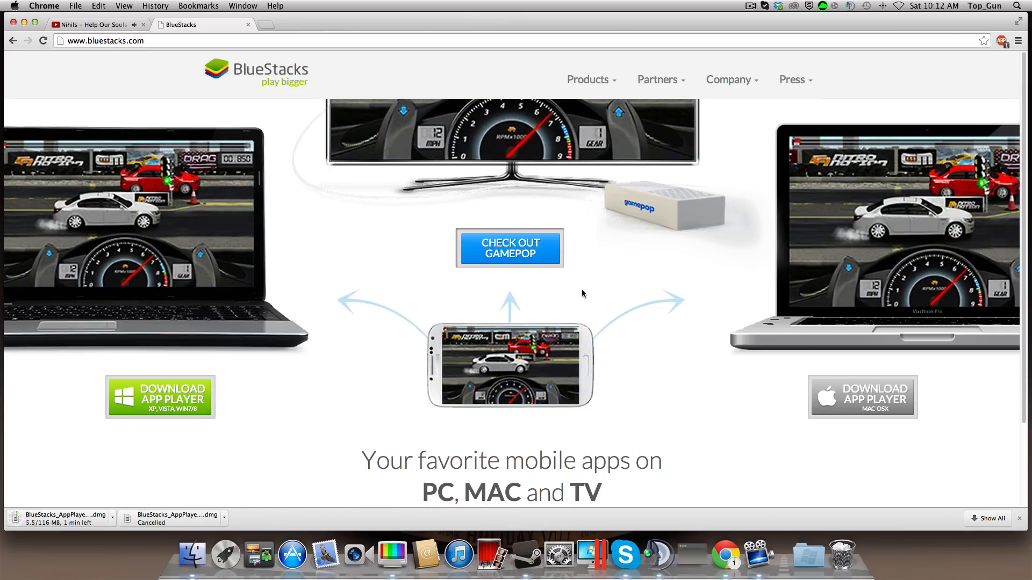
mouse_move(598, 293)
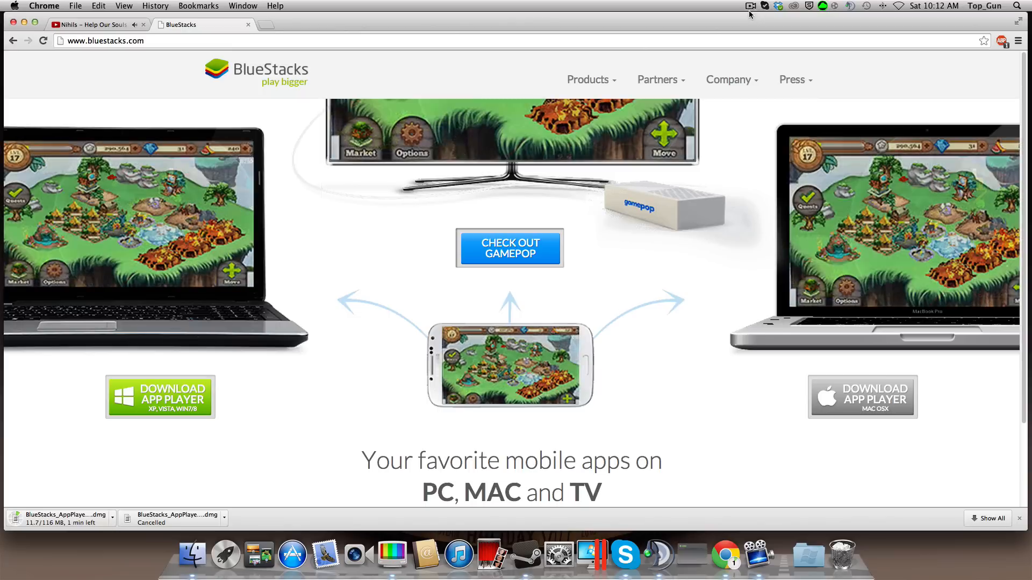
click(749, 6)
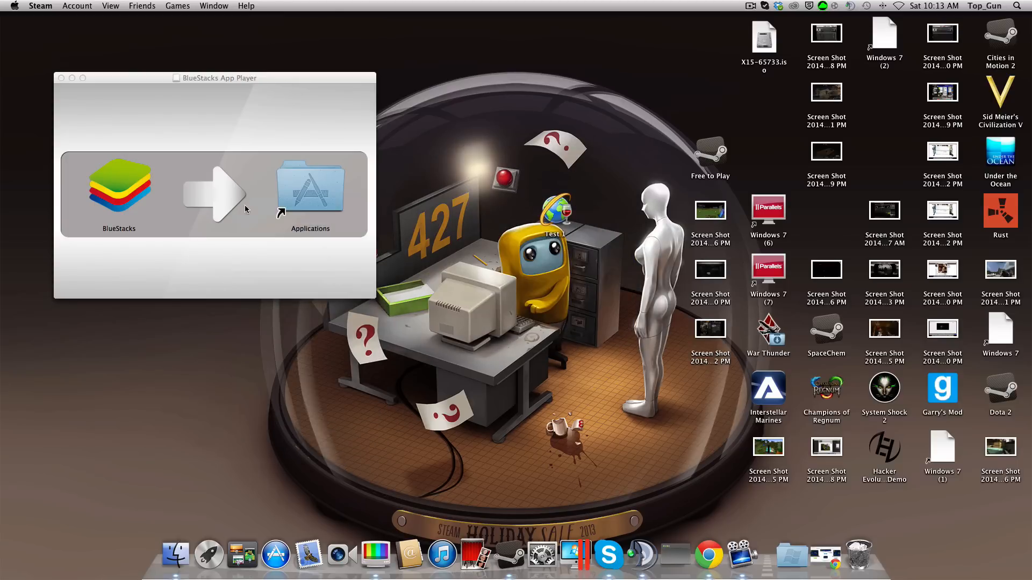
Copy BlueStacks from the disk image into the Applications folder
drag(120, 187, 310, 191)
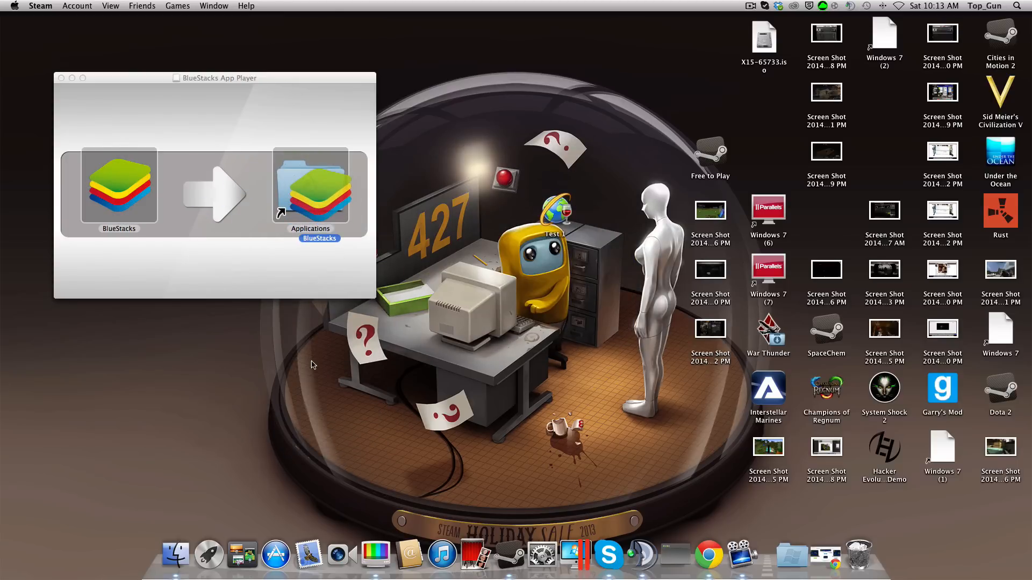
drag(120, 184, 311, 187)
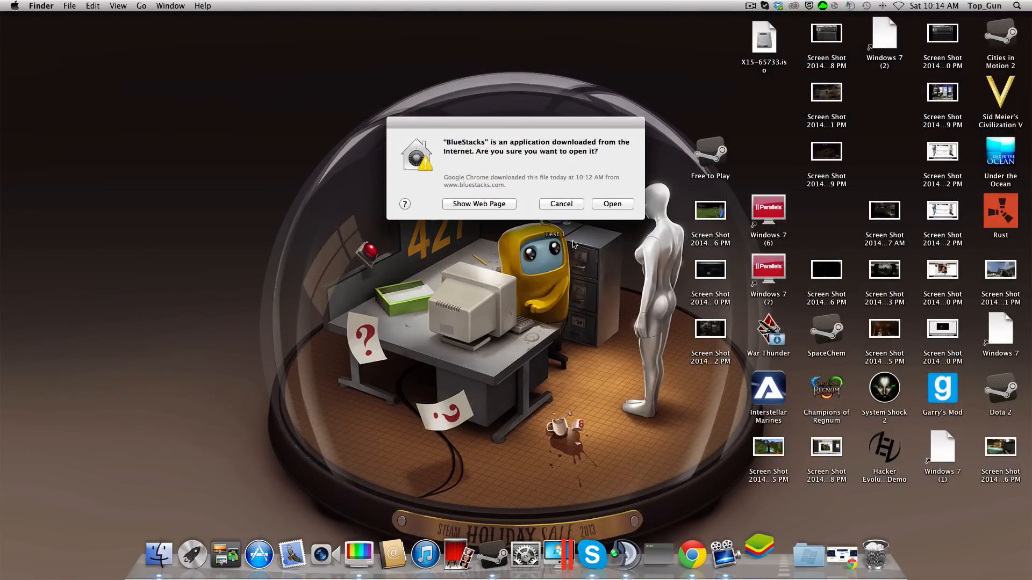
Confirm opening the downloaded app and accept the BlueStacks license agreement
click(612, 203)
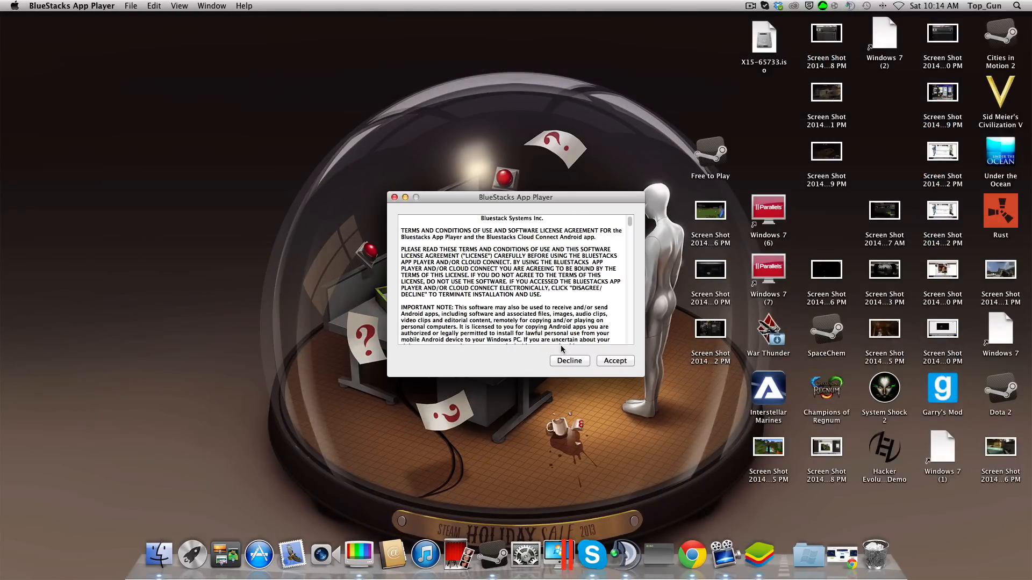
click(614, 361)
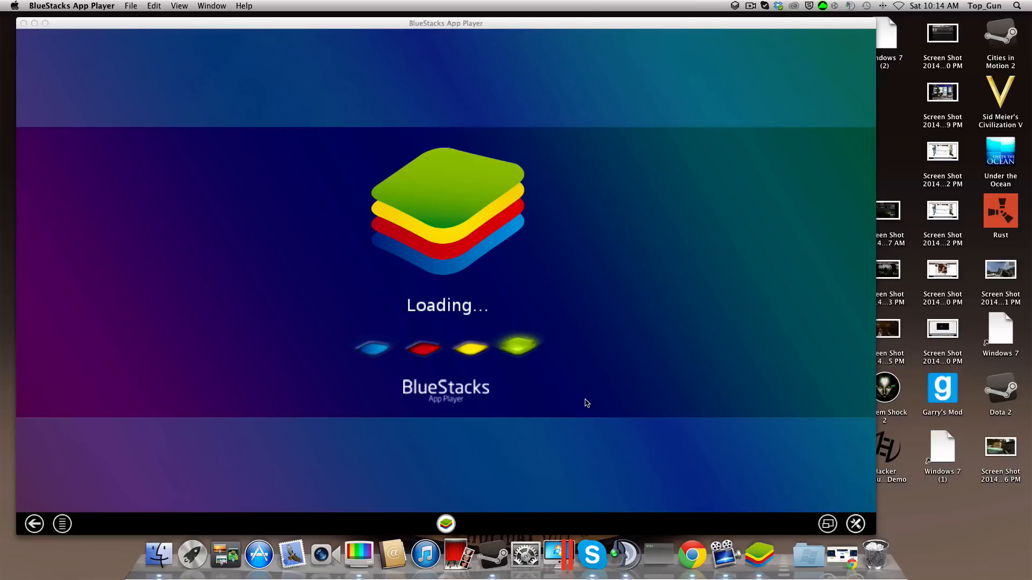
mouse_move(369, 312)
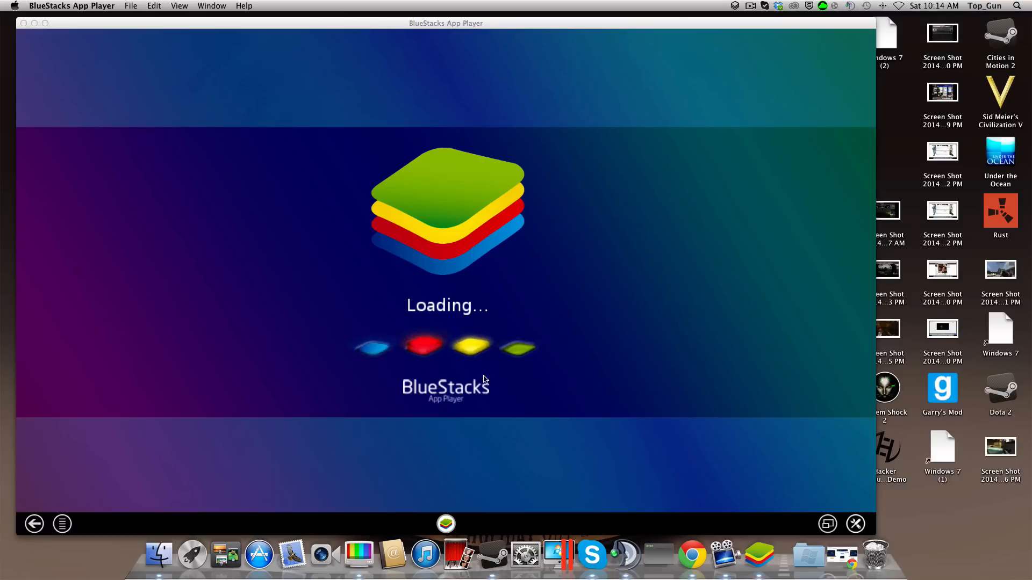
mouse_move(664, 391)
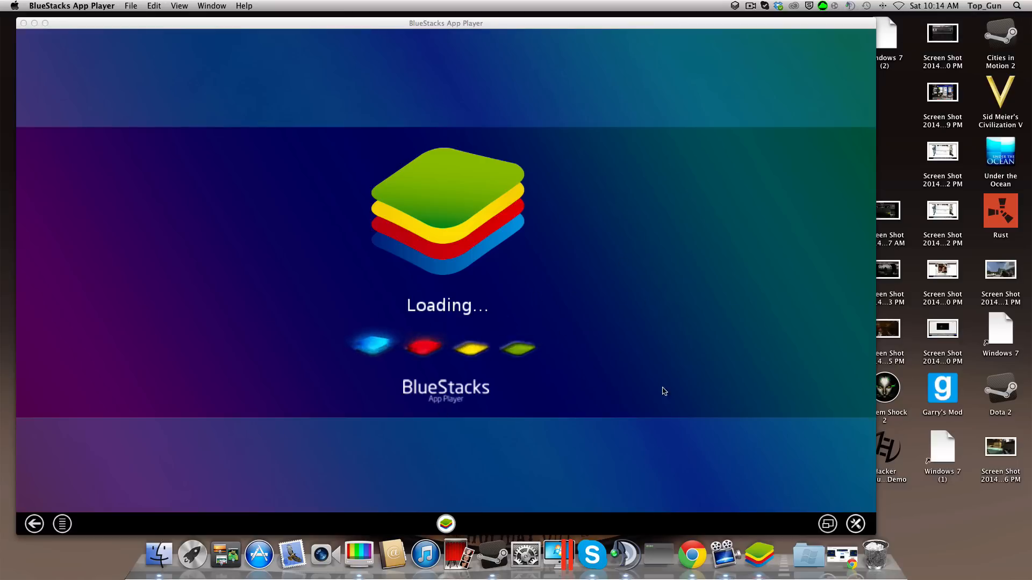
mouse_move(845, 407)
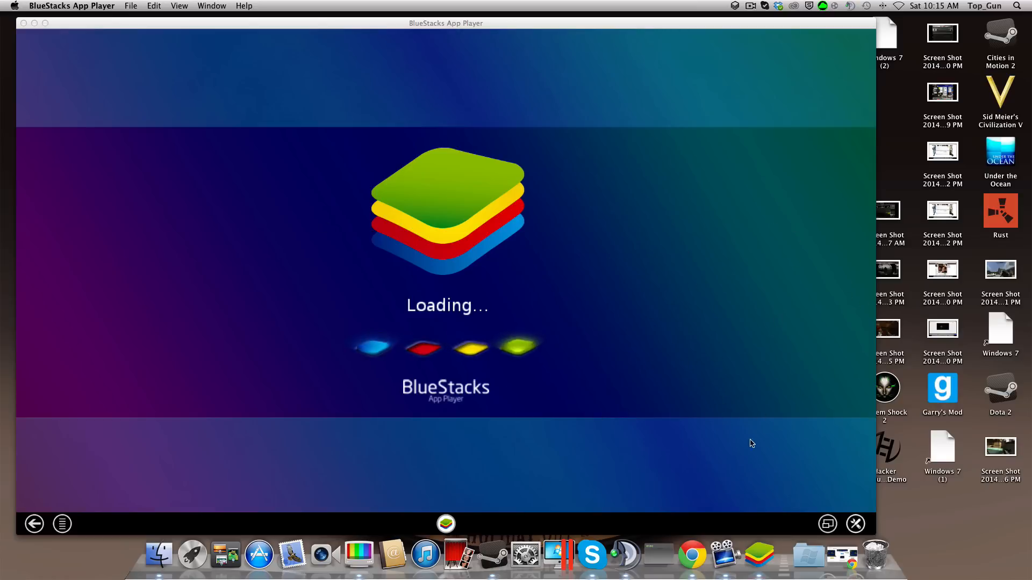
click(763, 5)
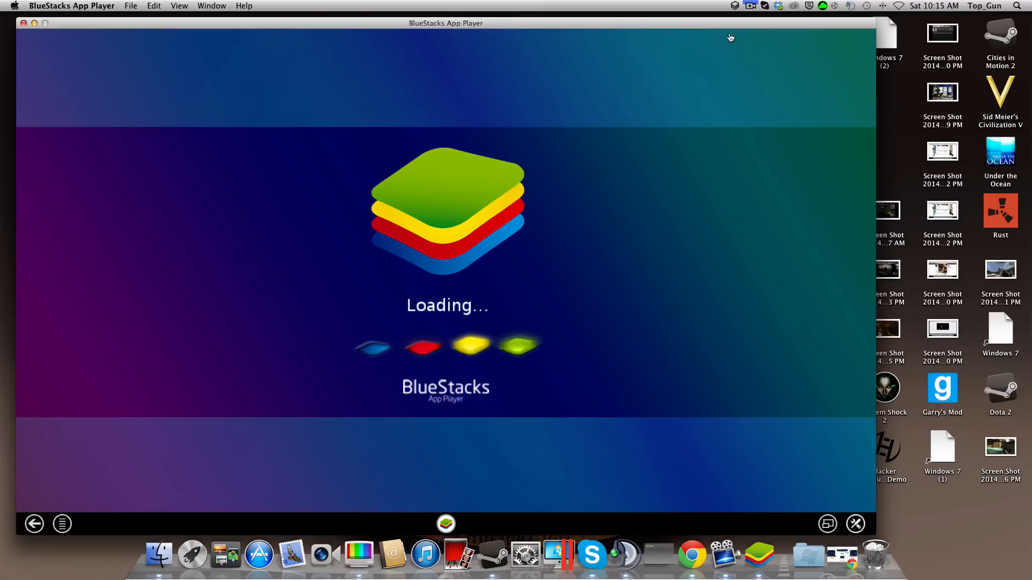
click(25, 23)
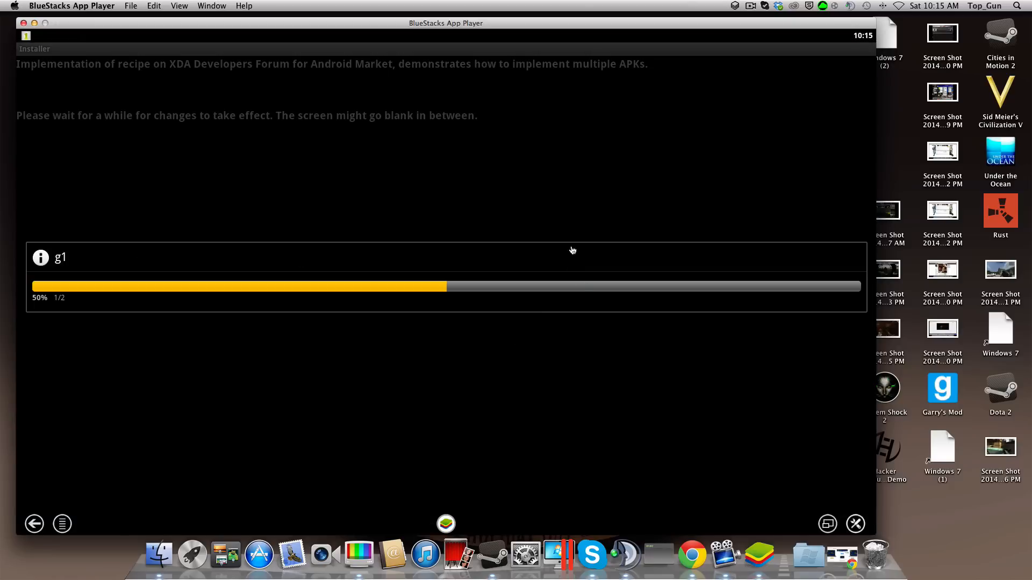
mouse_move(598, 294)
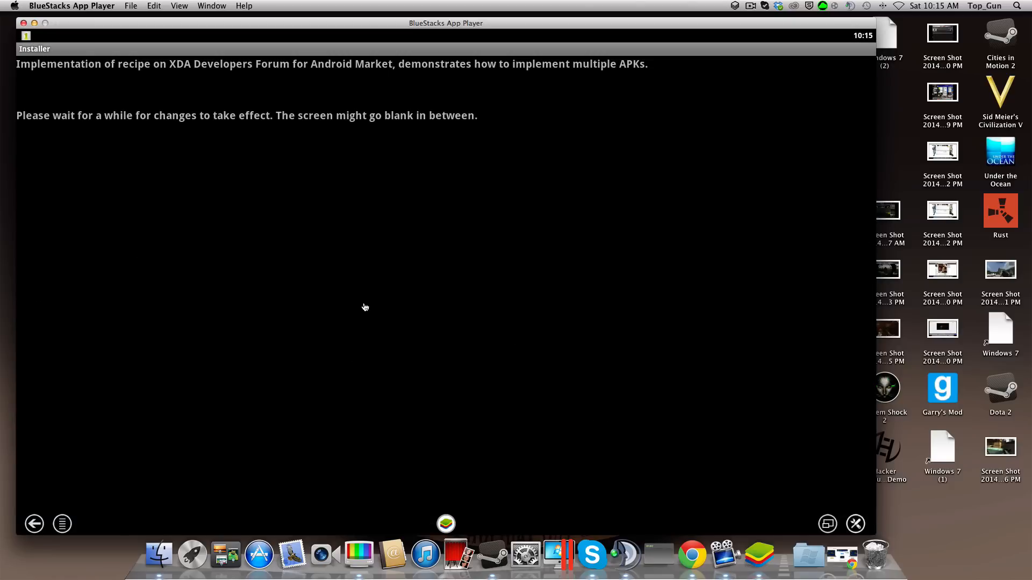
mouse_move(498, 469)
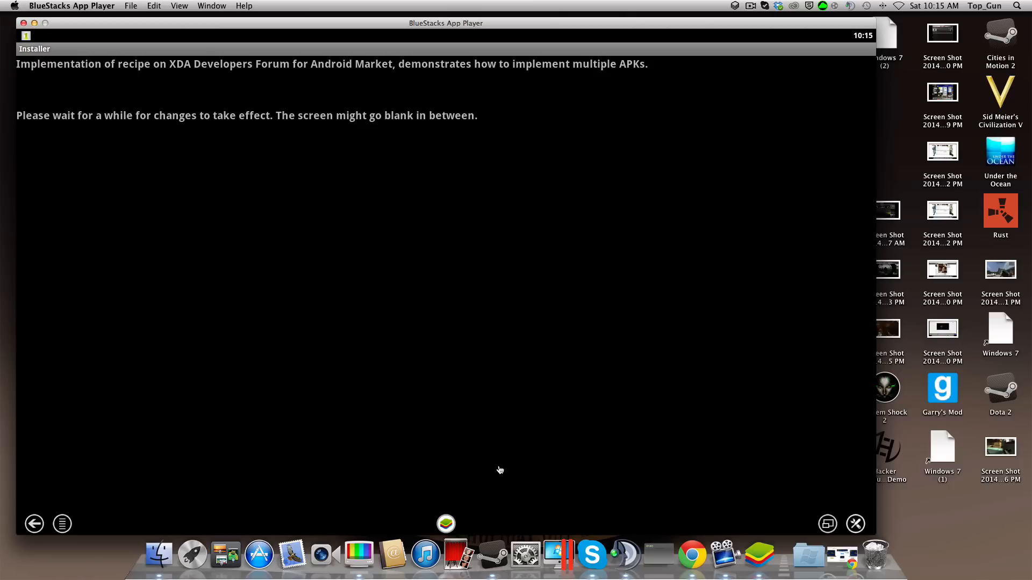
mouse_move(511, 495)
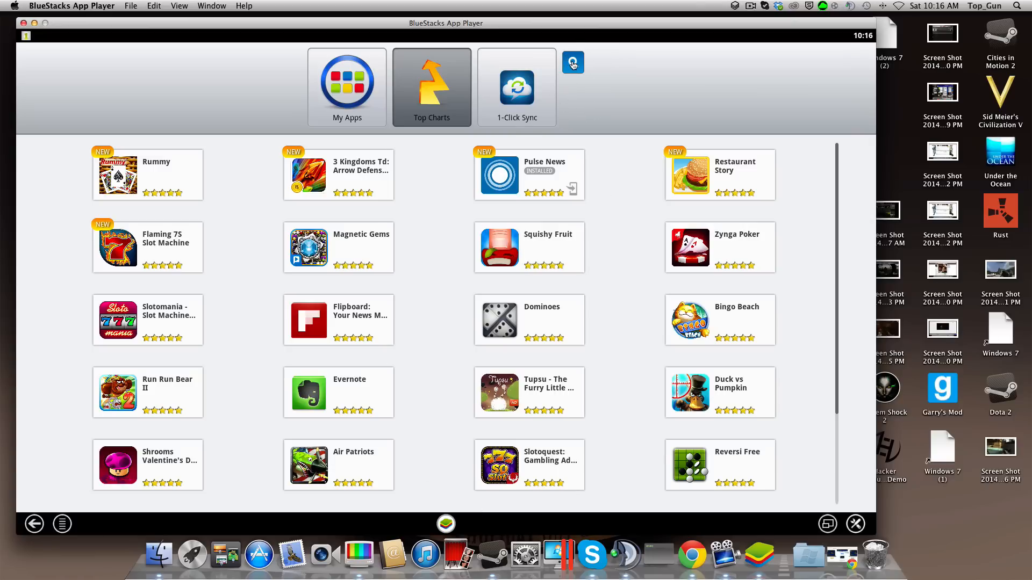
Search apps for 'file', 'candy crush' and 'blue', all returning no results
click(572, 62)
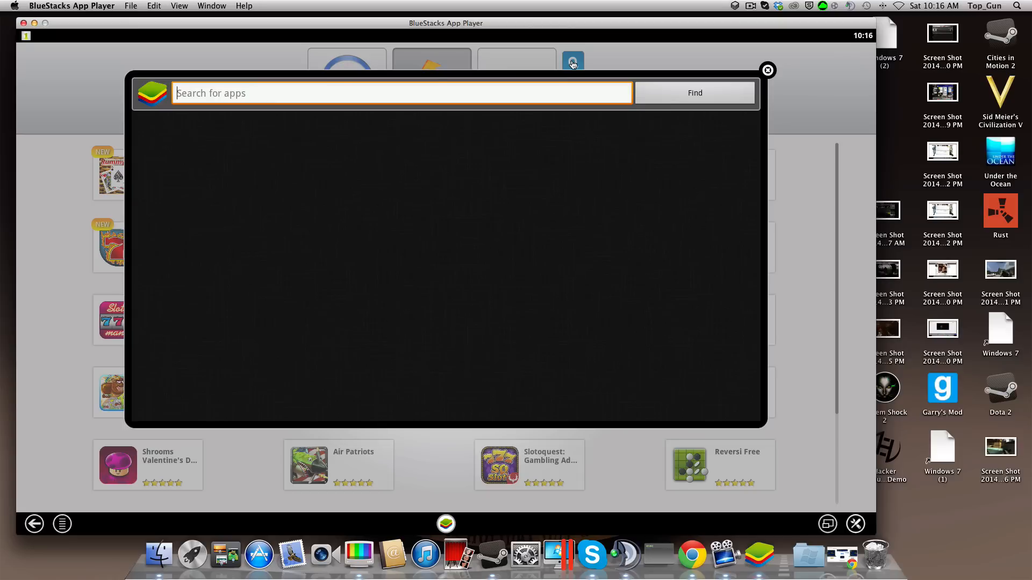
mouse_move(560, 102)
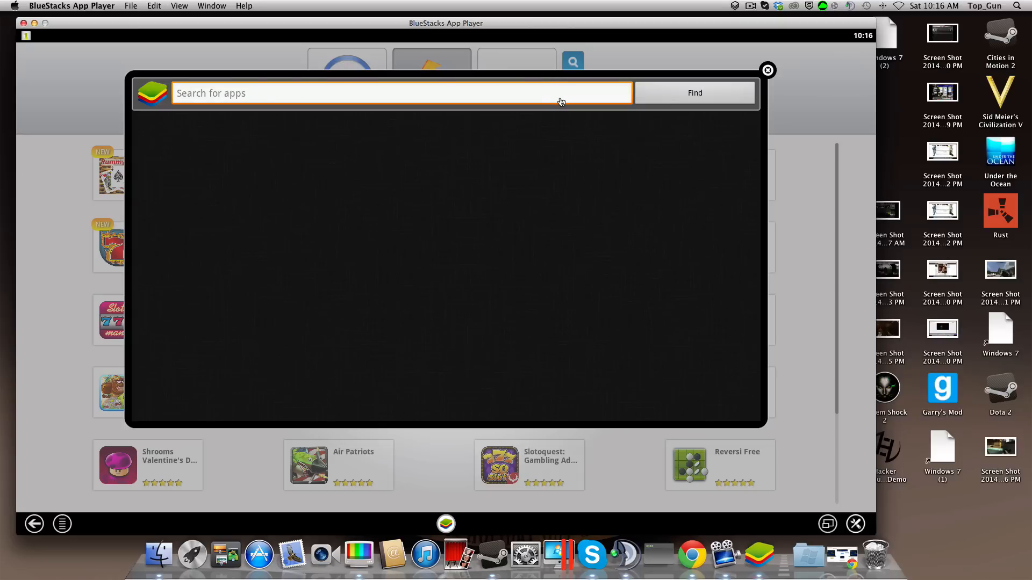
text(s)
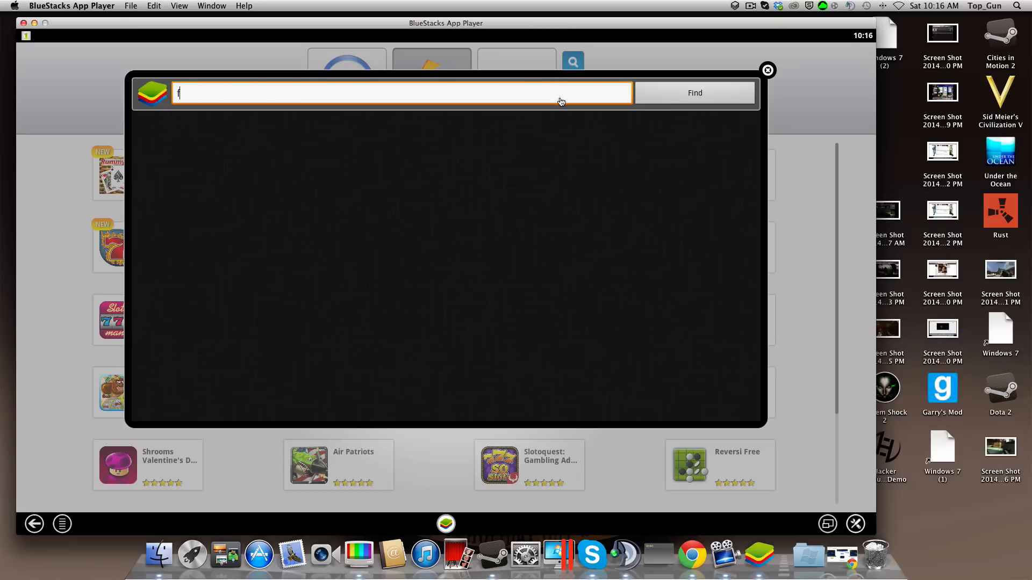
text(file)
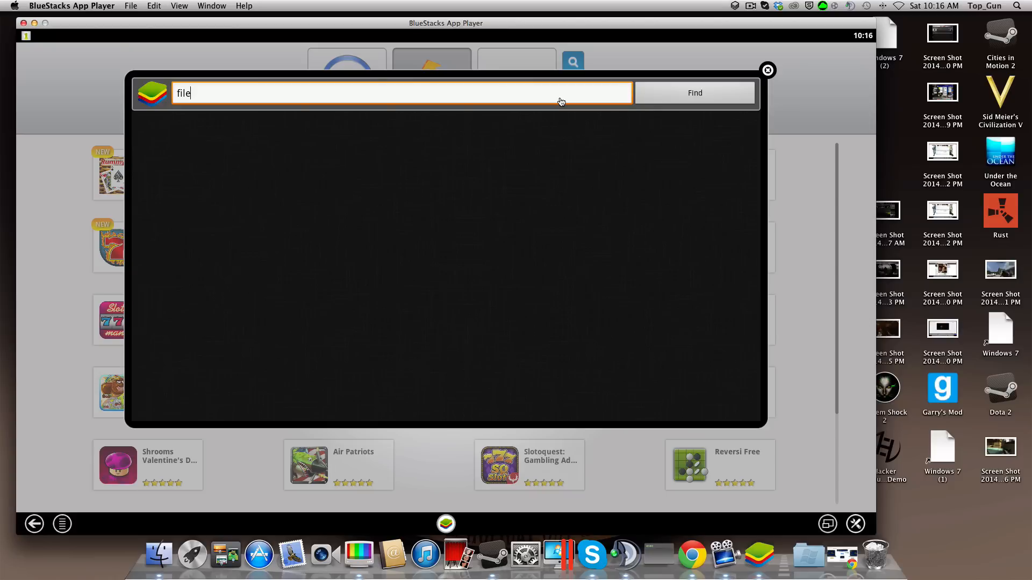
mouse_move(401, 97)
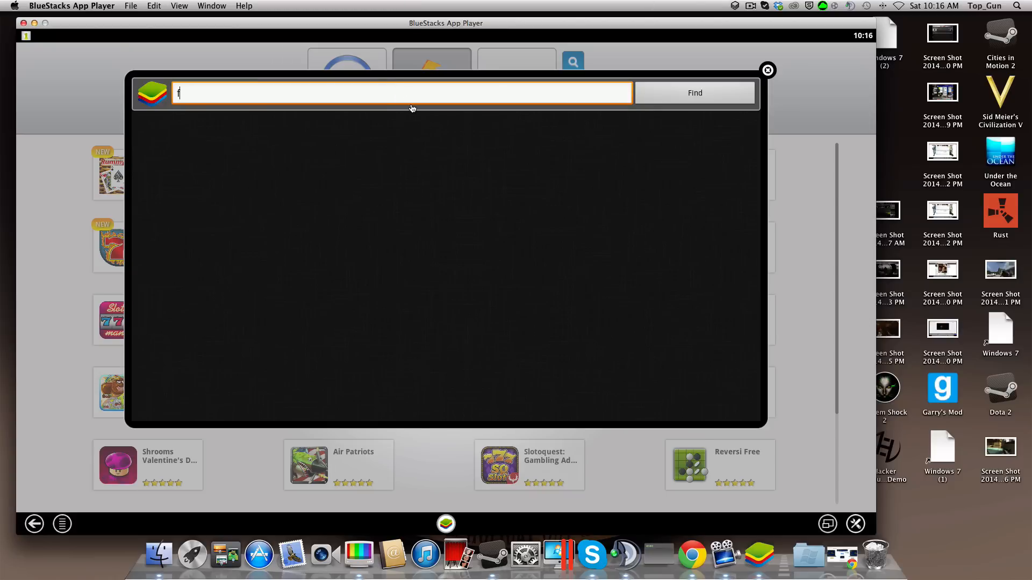
text(andt)
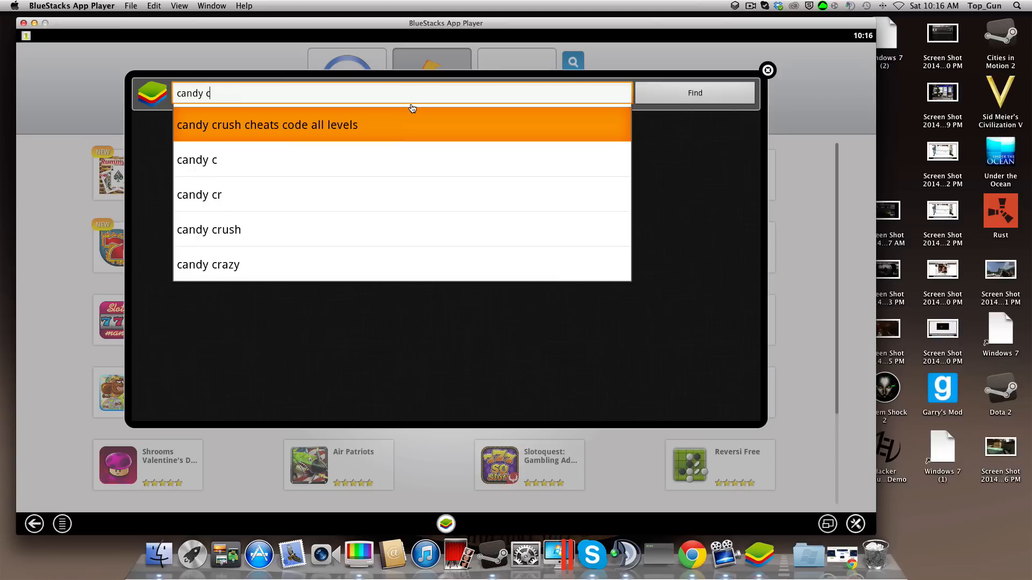
text(ru)
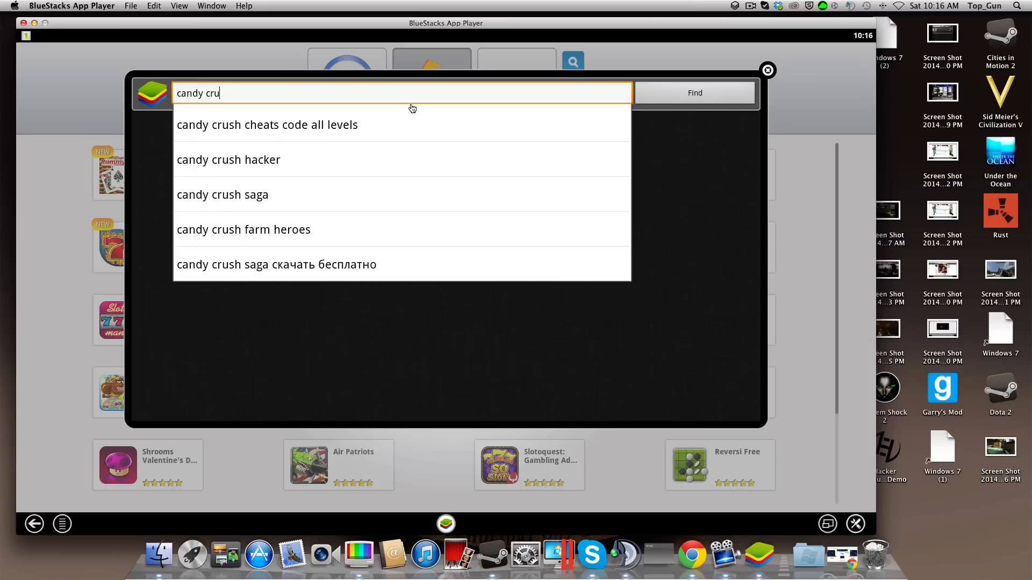
click(694, 92)
text(b)
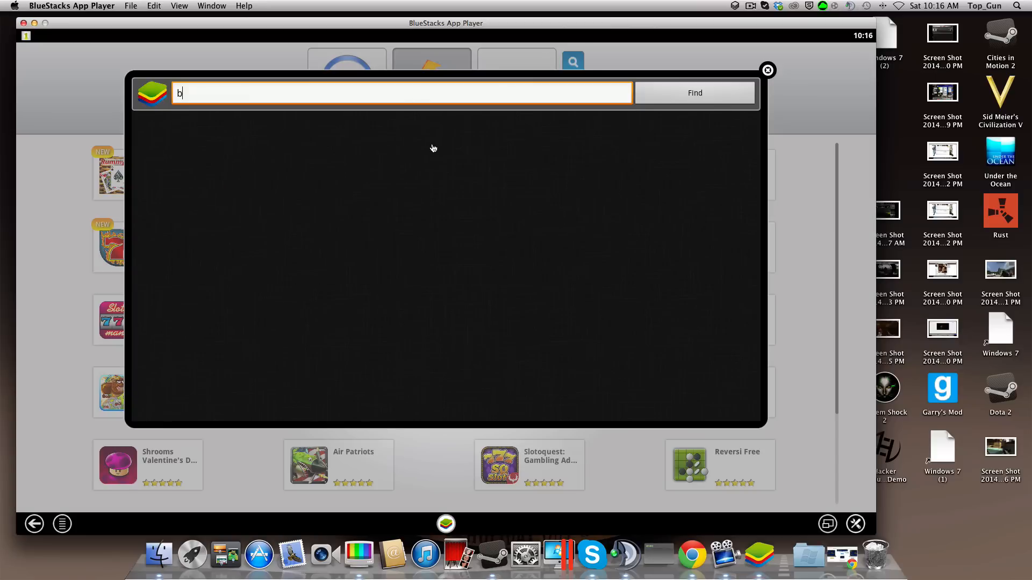
text(lue)
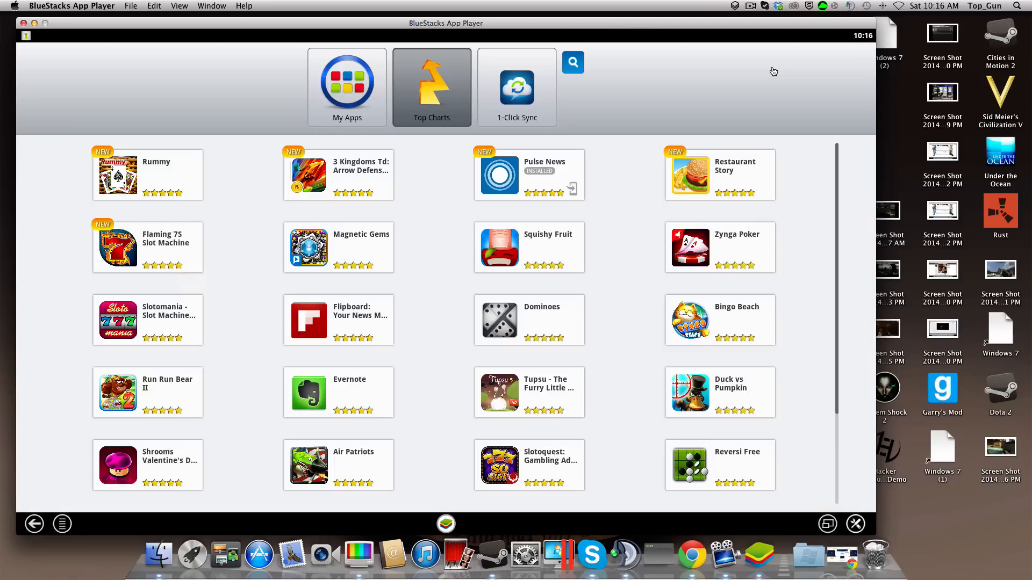
mouse_move(670, 130)
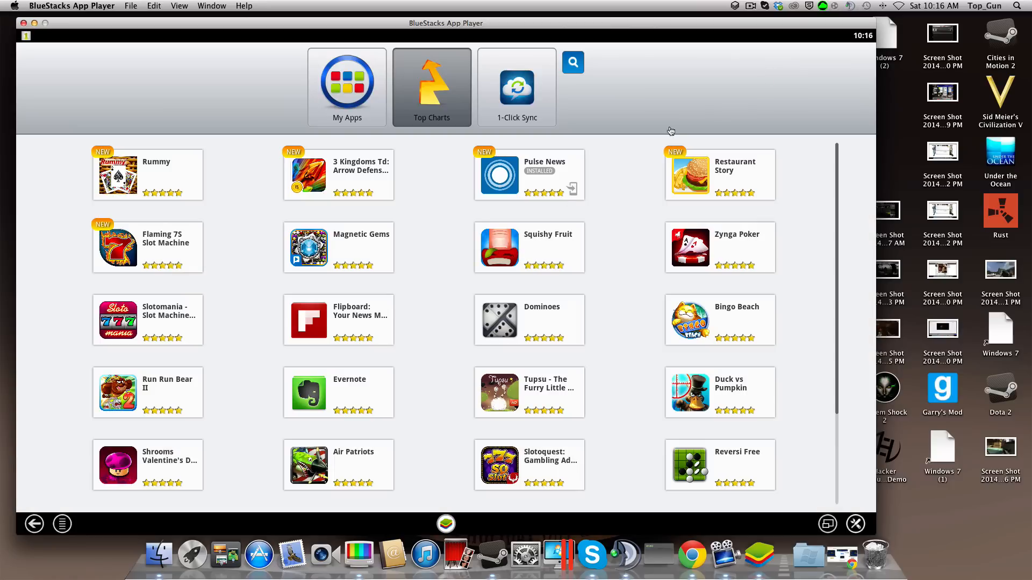
Restart BlueStacks from its macOS menu bar icon
click(735, 5)
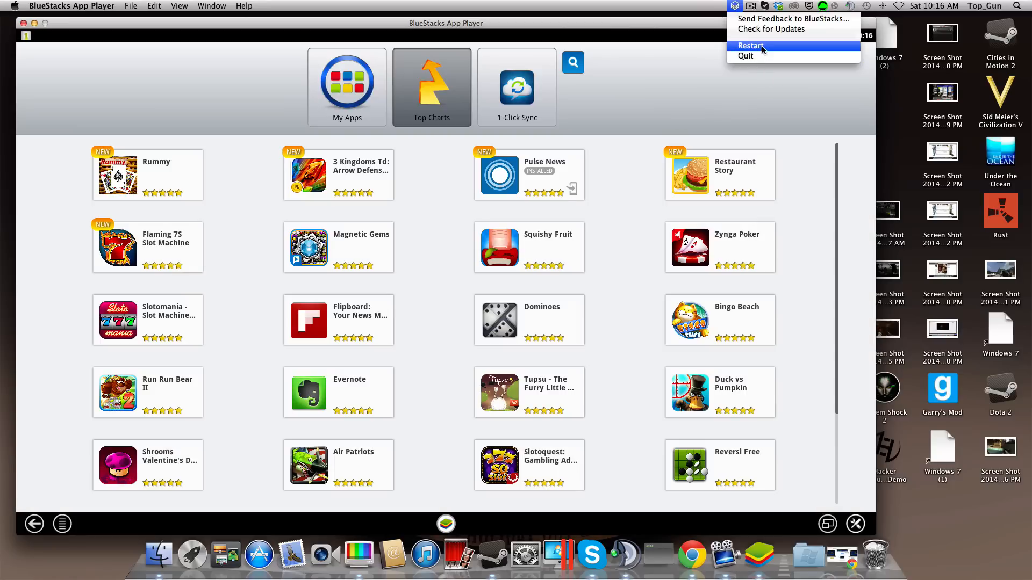
click(751, 45)
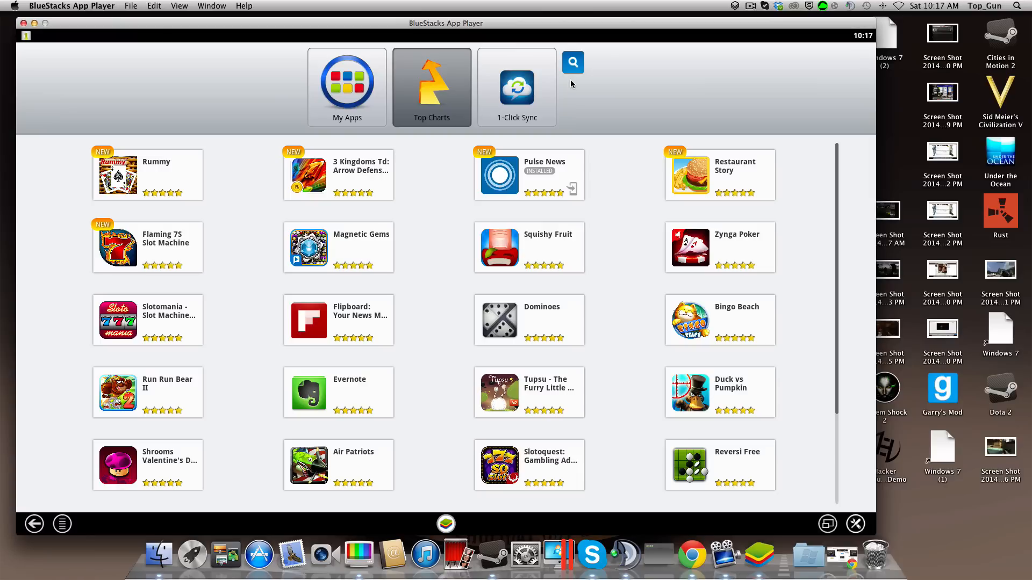
mouse_move(612, 124)
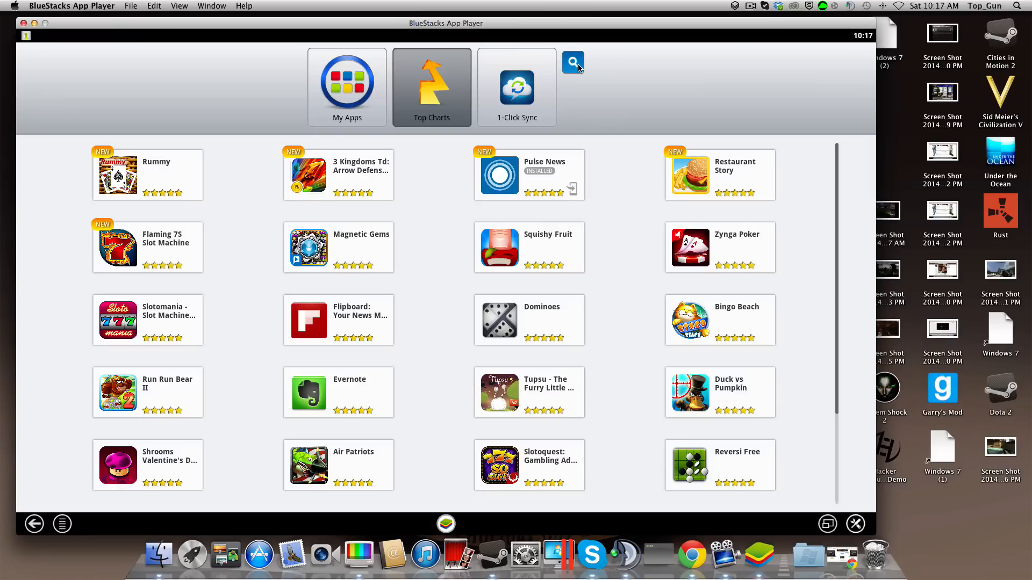
Search apps for 'cand' and 'blue' to list results, then start typing 'clas'
click(572, 62)
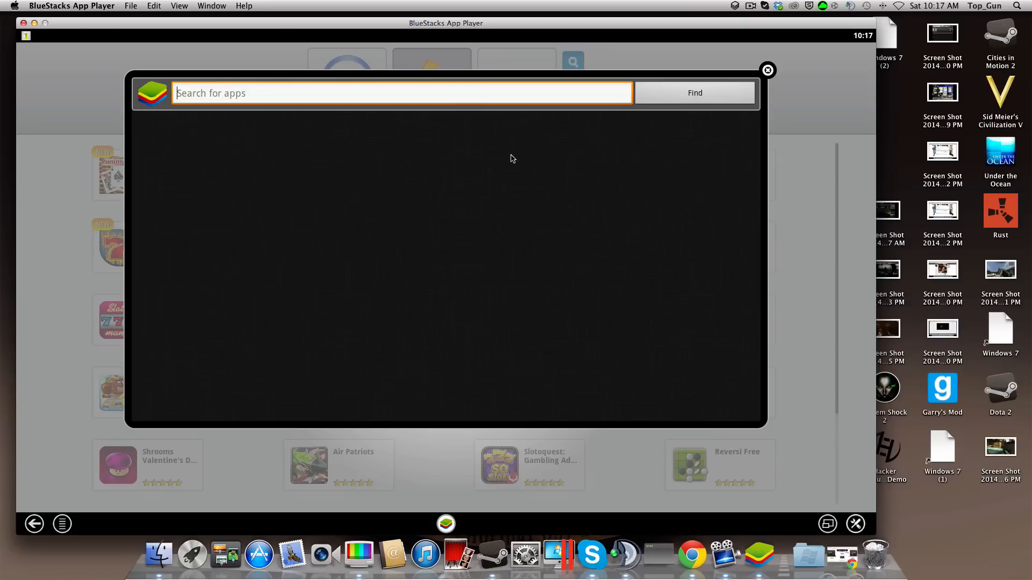
mouse_move(517, 97)
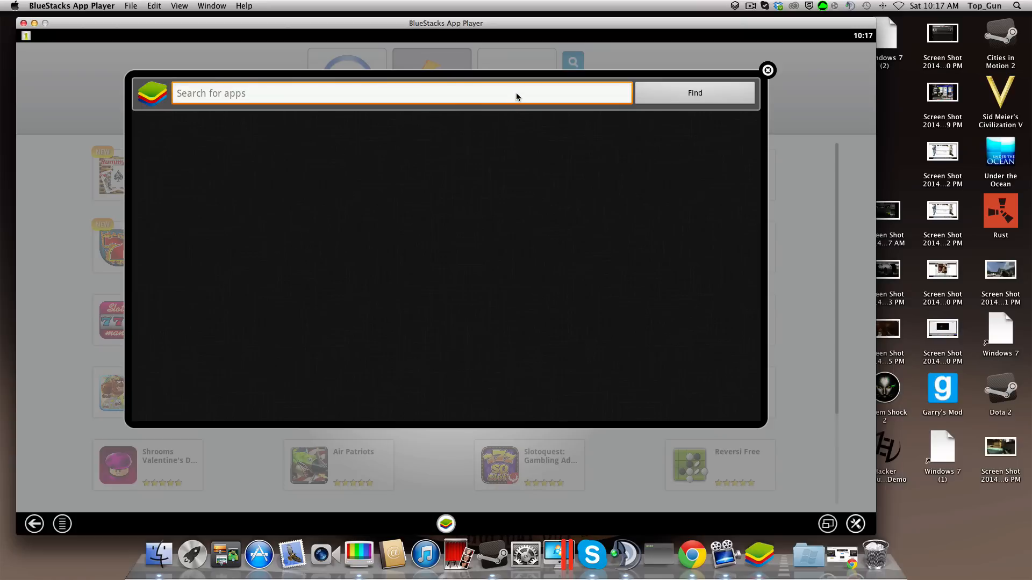
mouse_move(558, 88)
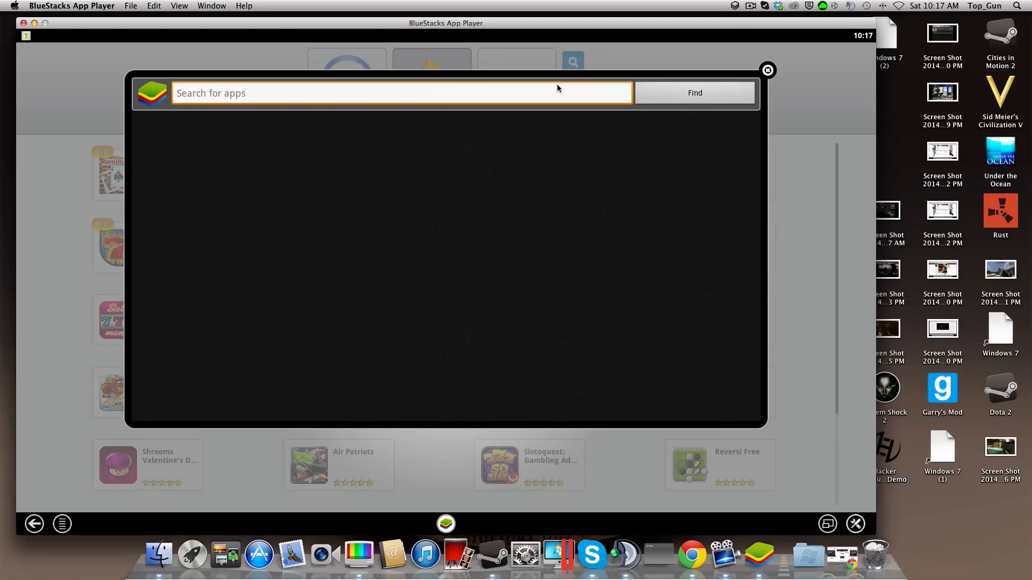
text(cand)
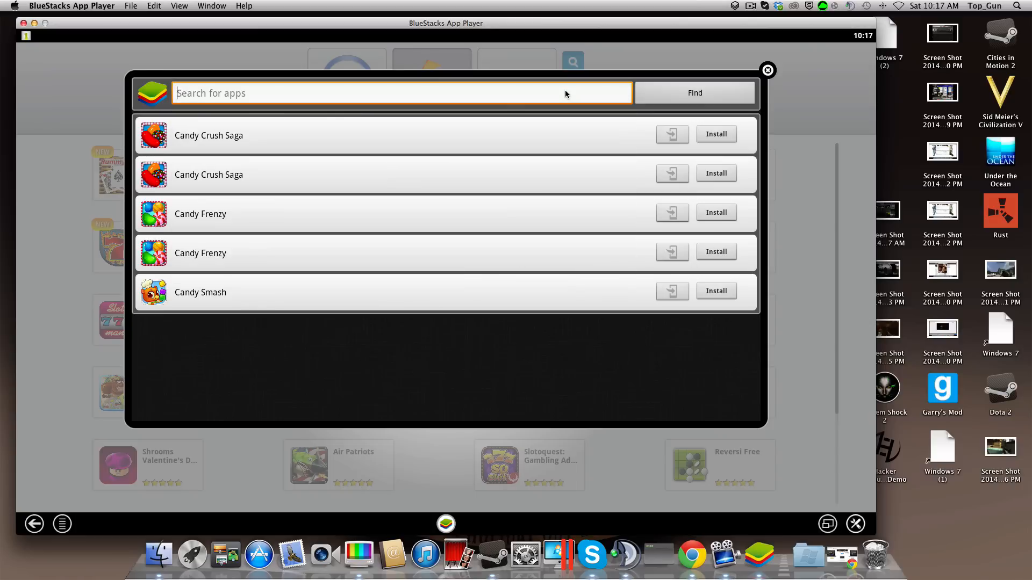
text(b)
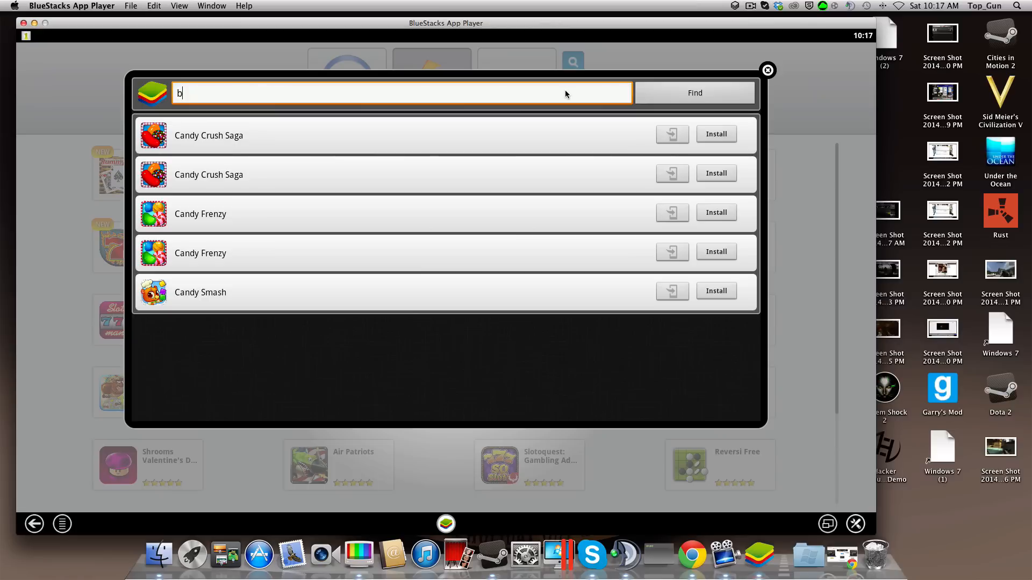
text(lue)
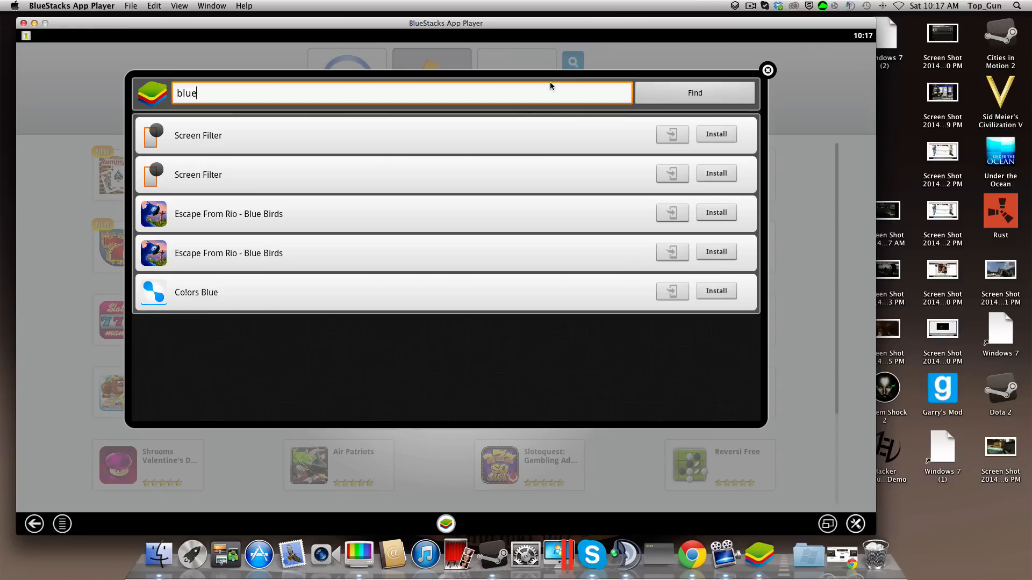
key(Backspace)
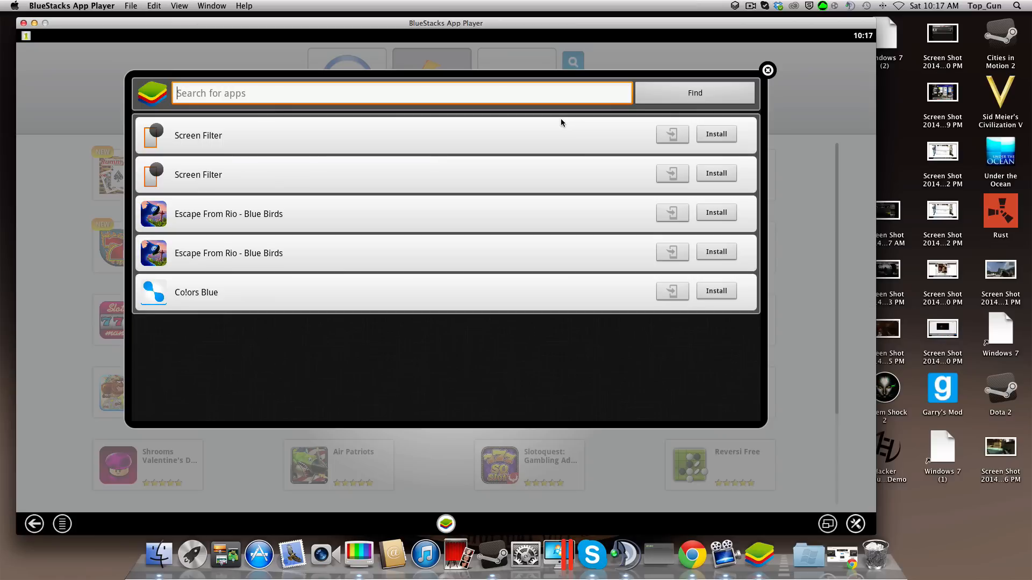
text(clasj)
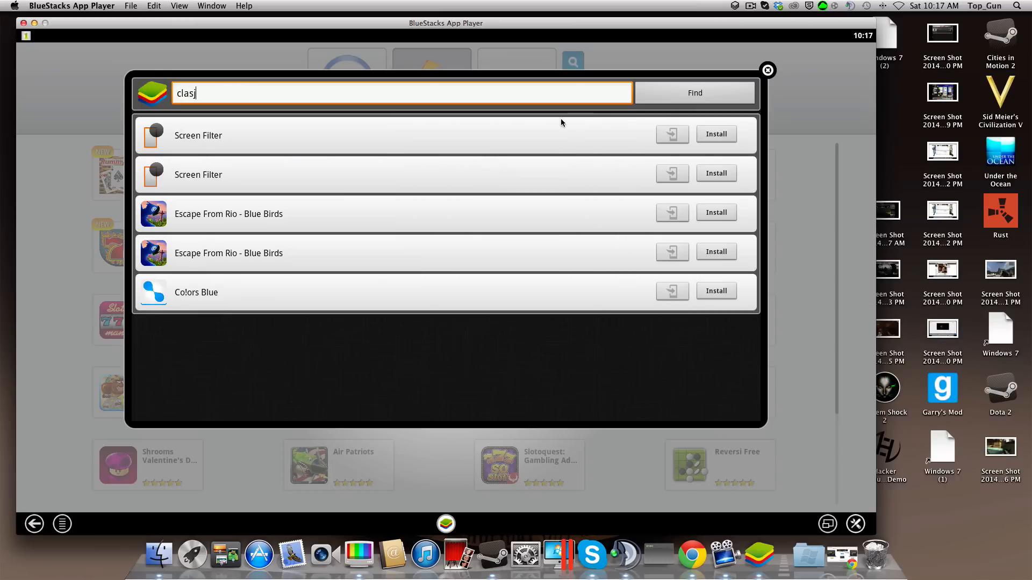